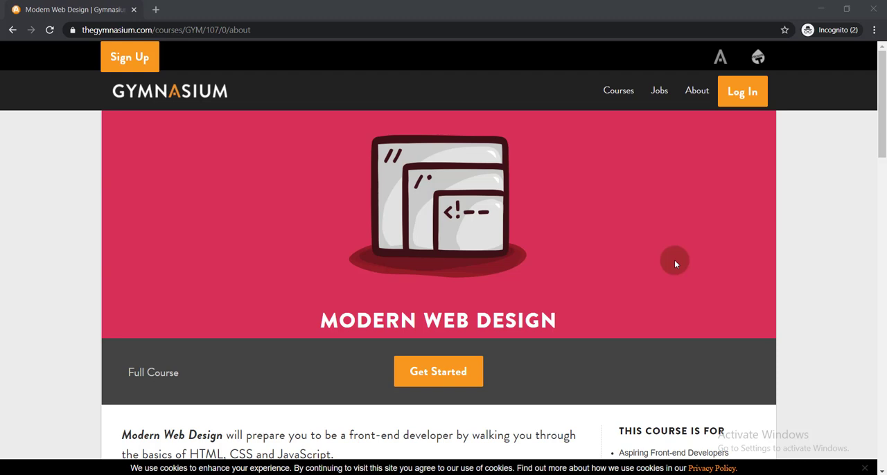
mouse_move(614, 233)
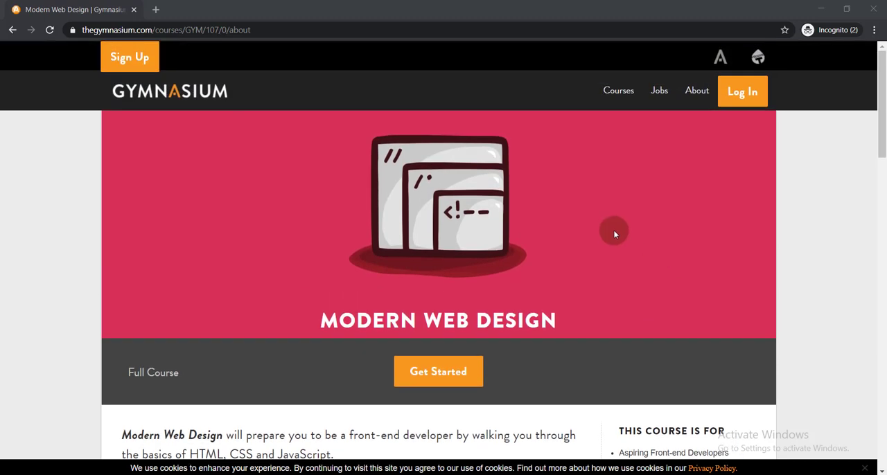
Scroll through the Gymnasium home page to review its featured courses and content.
scroll(down, 3)
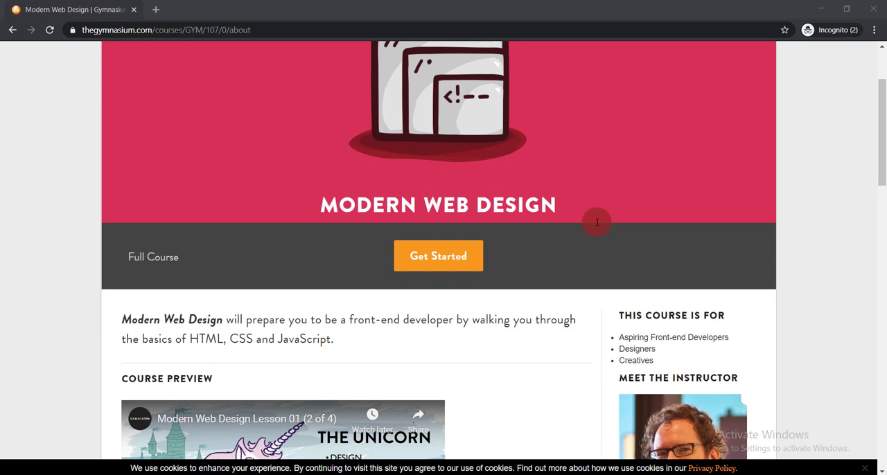
scroll(down, 3)
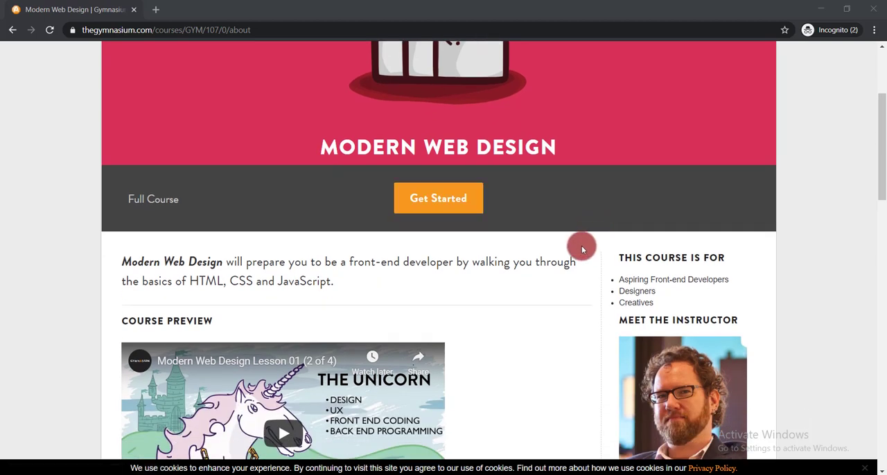
scroll(down, 3)
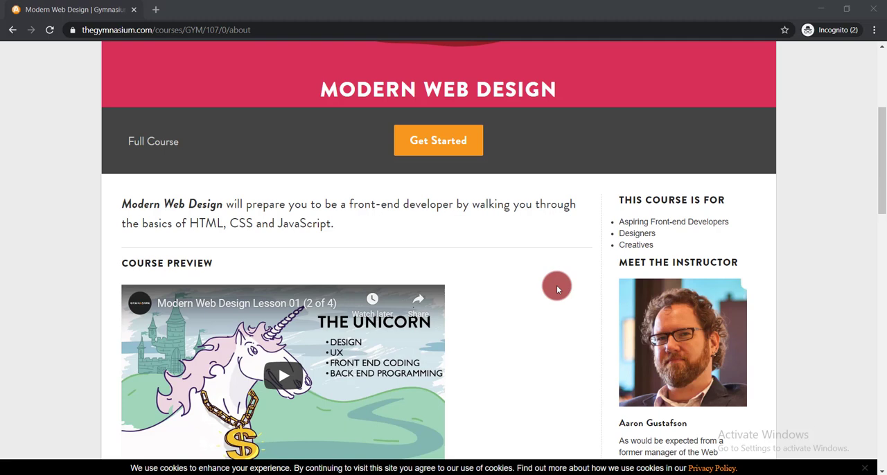
scroll(down, 3)
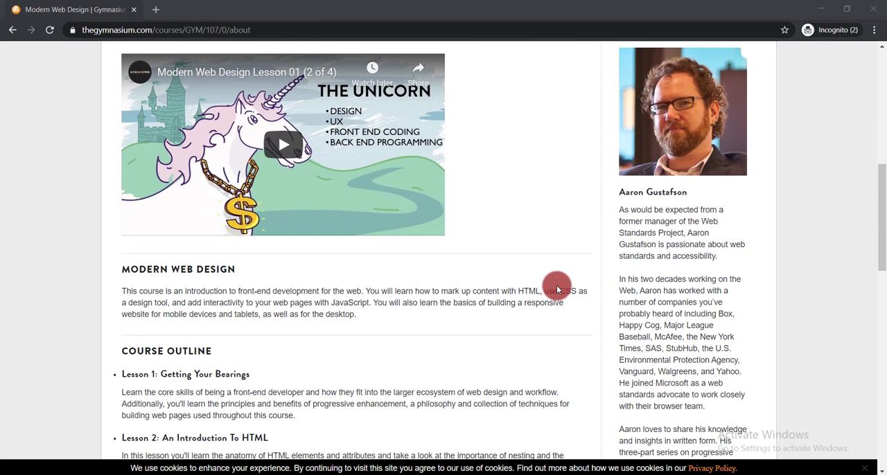
scroll(down, 3)
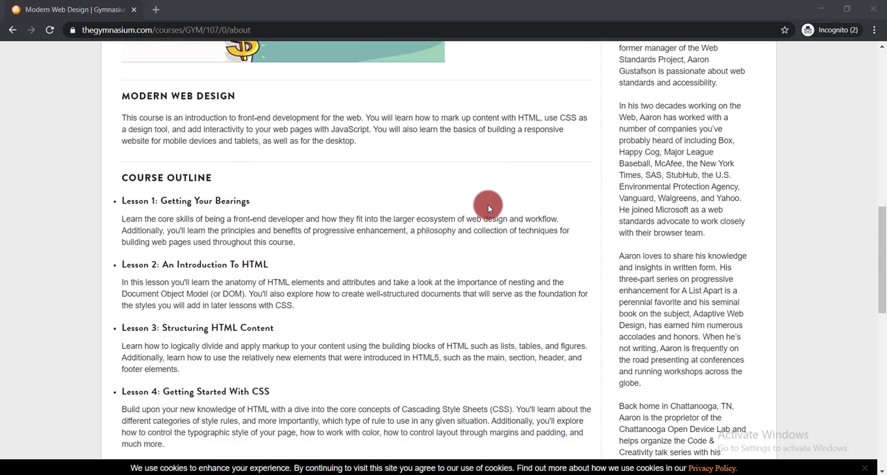
mouse_move(150, 192)
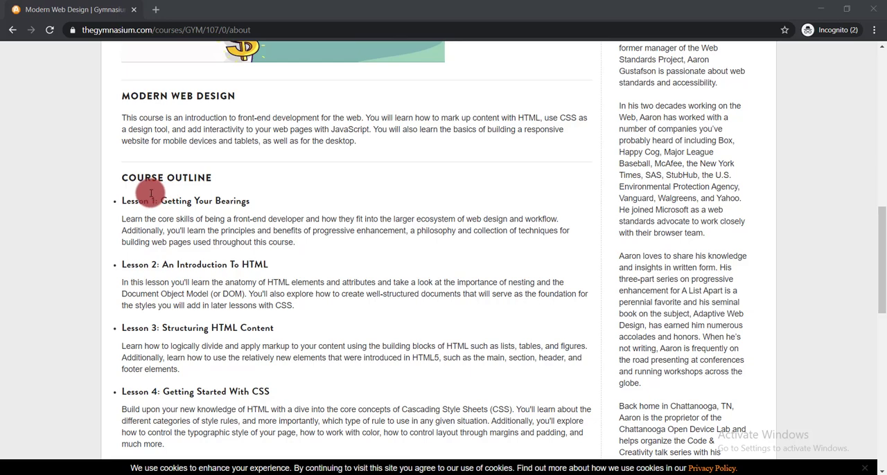
scroll(down, 3)
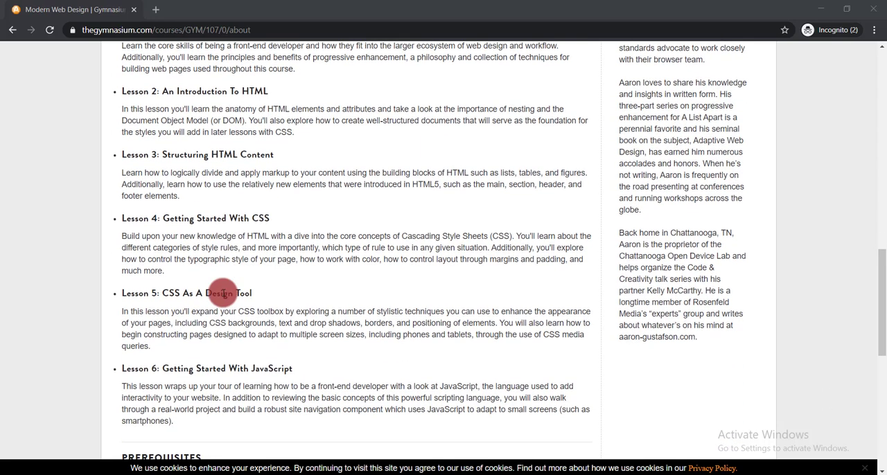
scroll(down, 3)
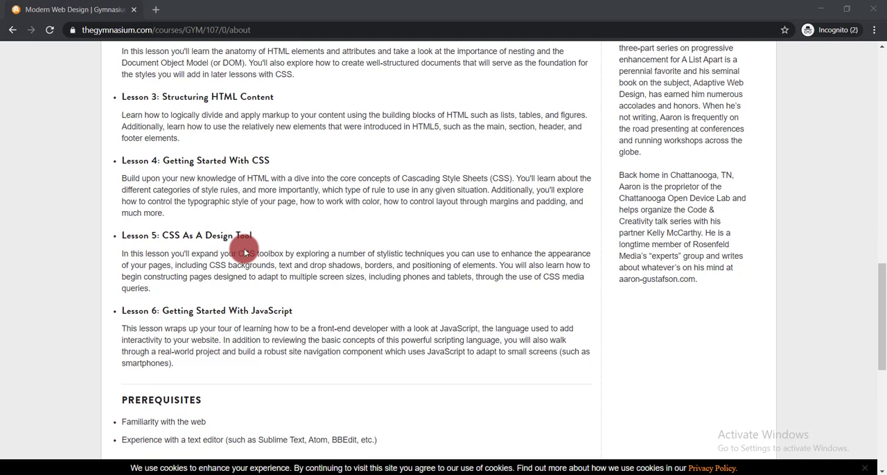
scroll(down, 3)
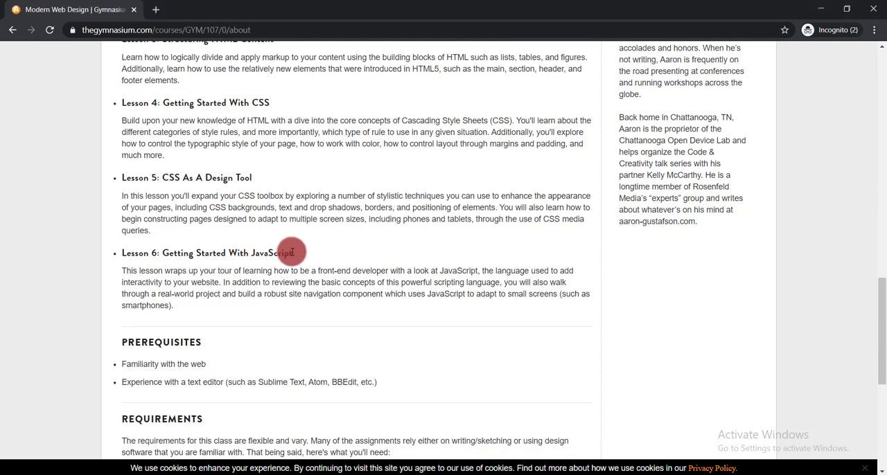
scroll(down, 3)
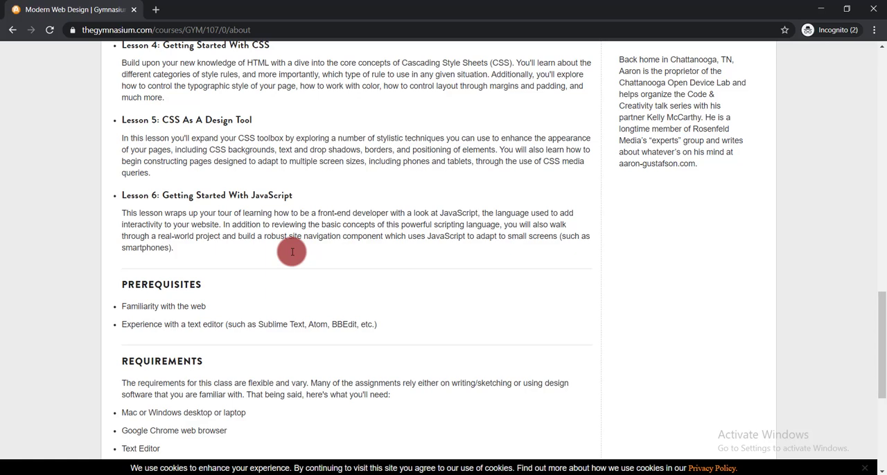
scroll(down, 3)
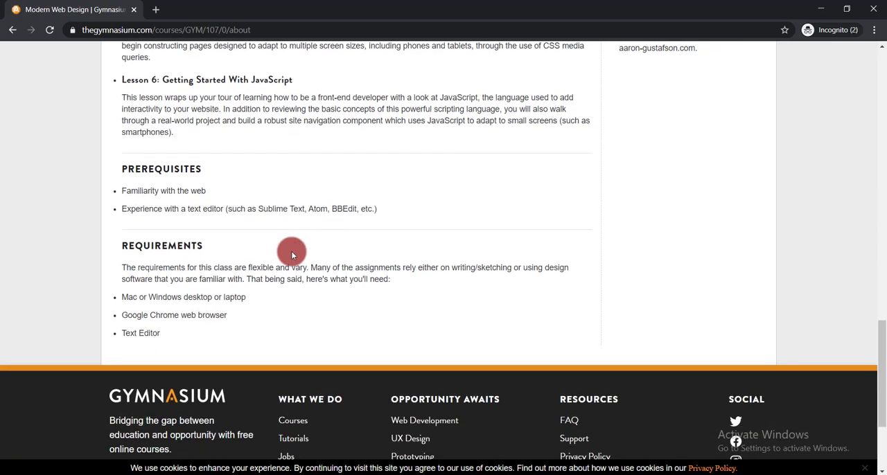
mouse_move(388, 226)
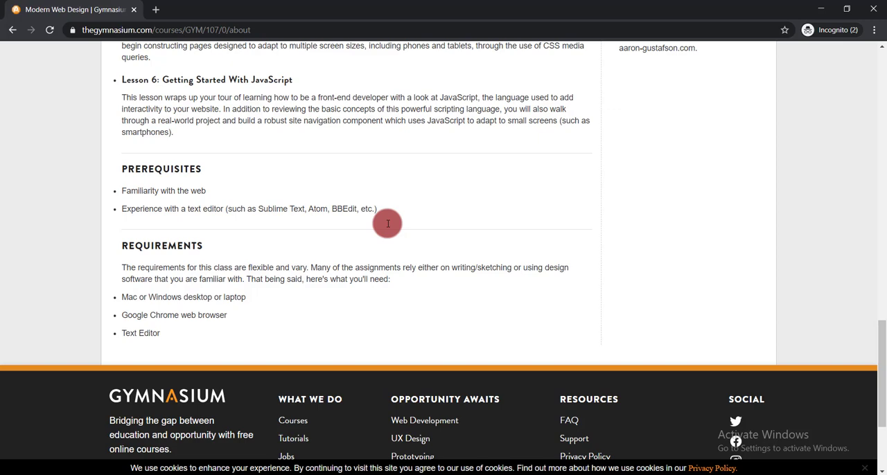
scroll(down, 3)
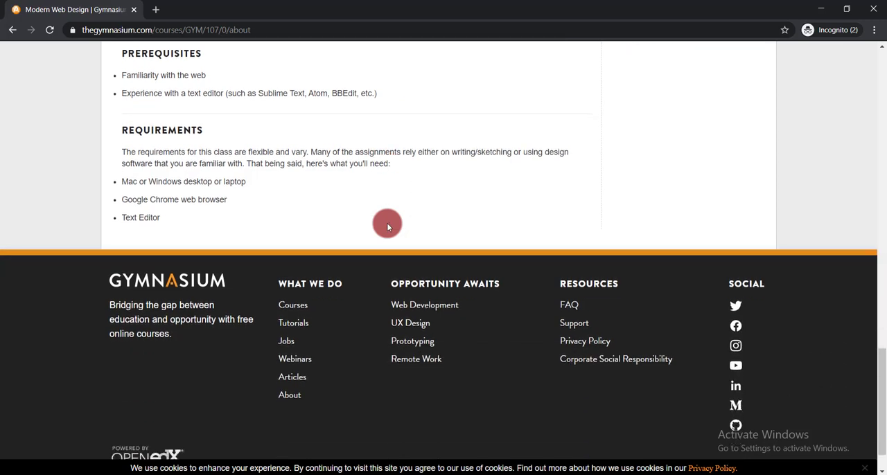
scroll(up, 3)
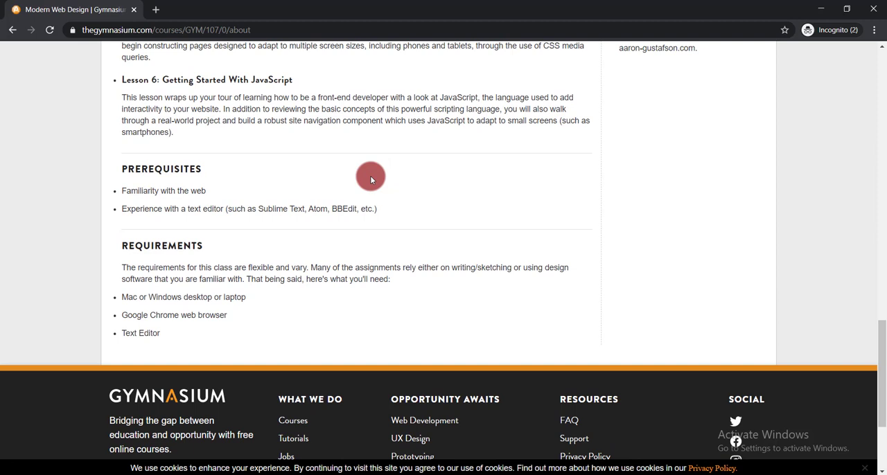
scroll(down, 3)
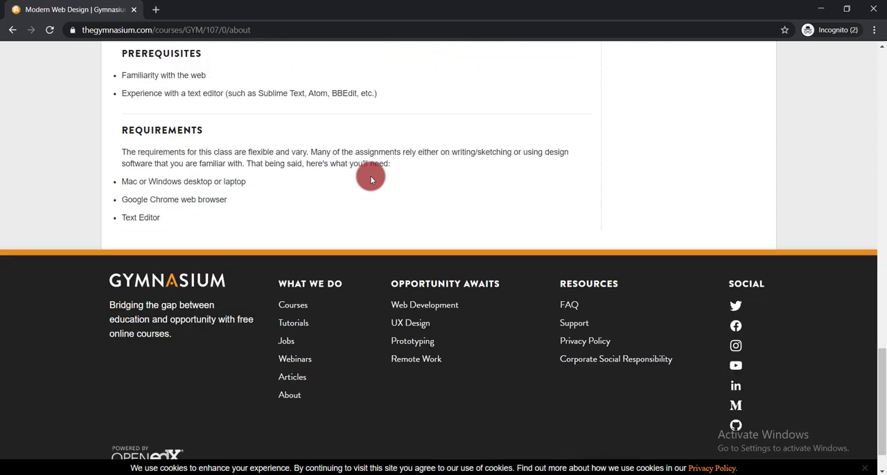
mouse_move(446, 226)
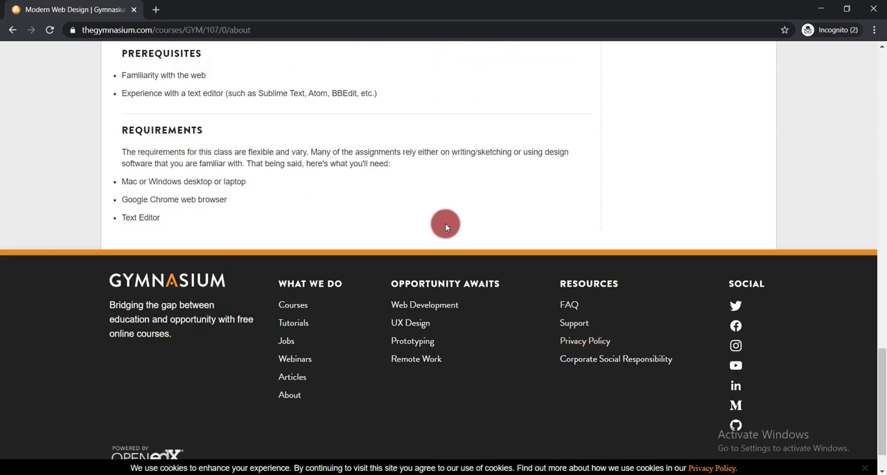
Review the site's frequently asked questions page from top to bottom.
click(569, 305)
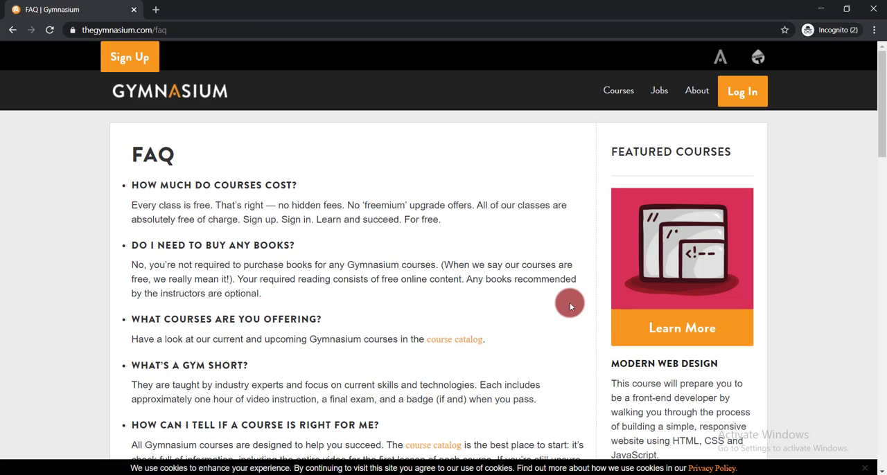
mouse_move(539, 298)
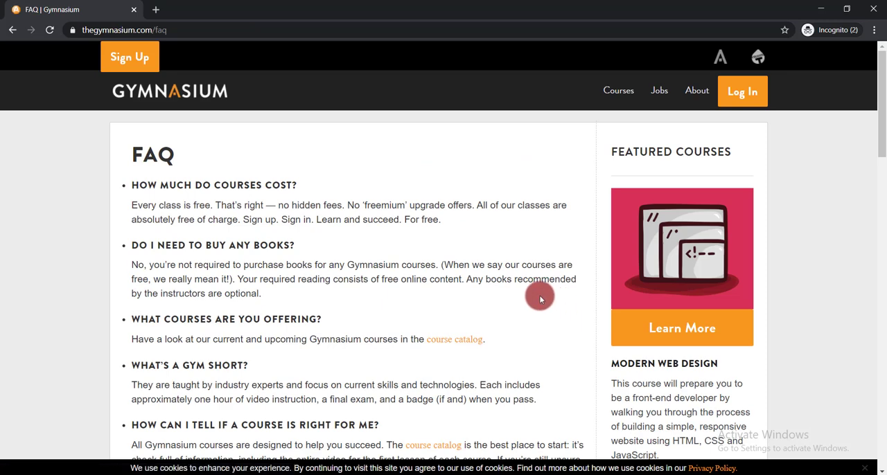
scroll(down, 3)
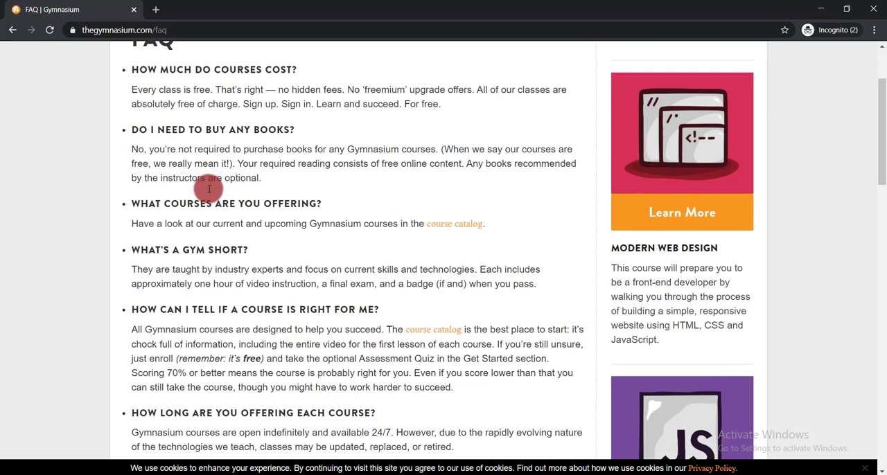
scroll(down, 3)
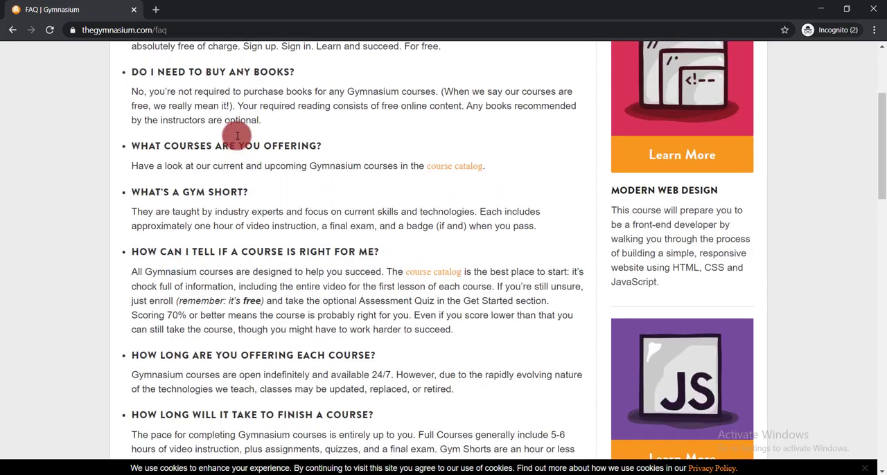
scroll(down, 3)
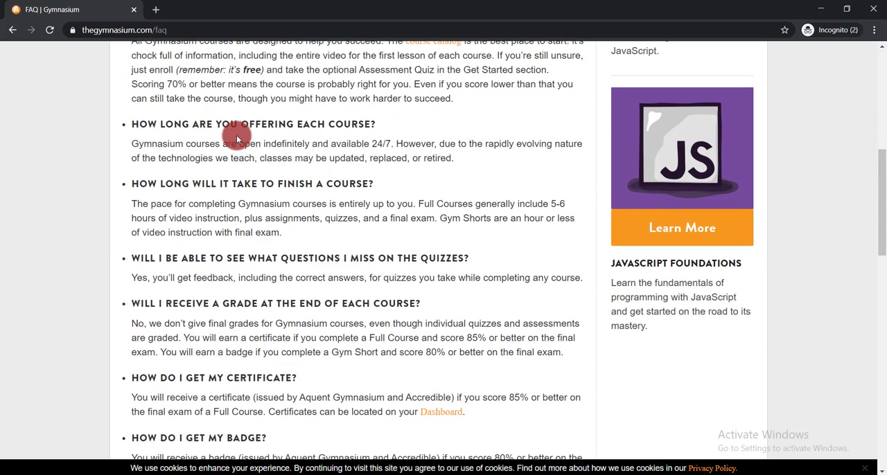
scroll(down, 3)
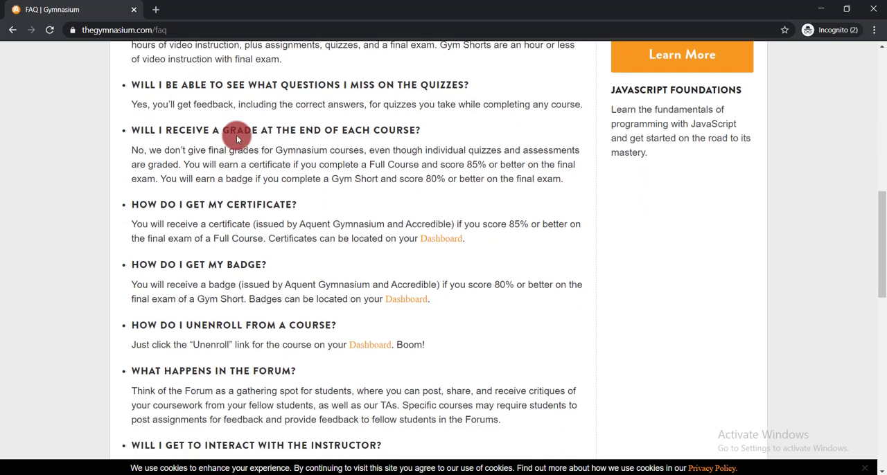
scroll(down, 3)
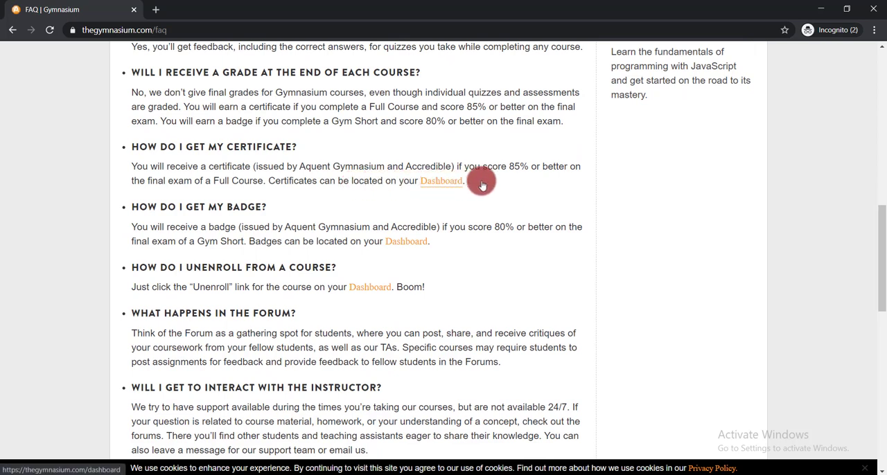
mouse_move(496, 182)
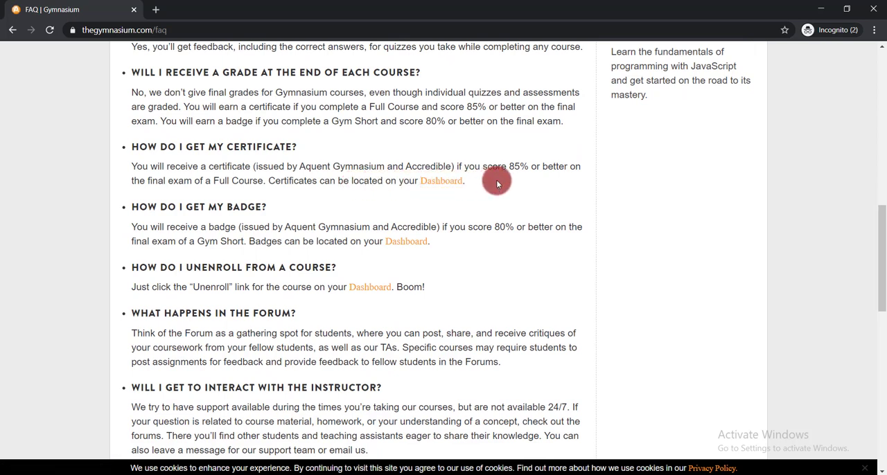
mouse_move(252, 181)
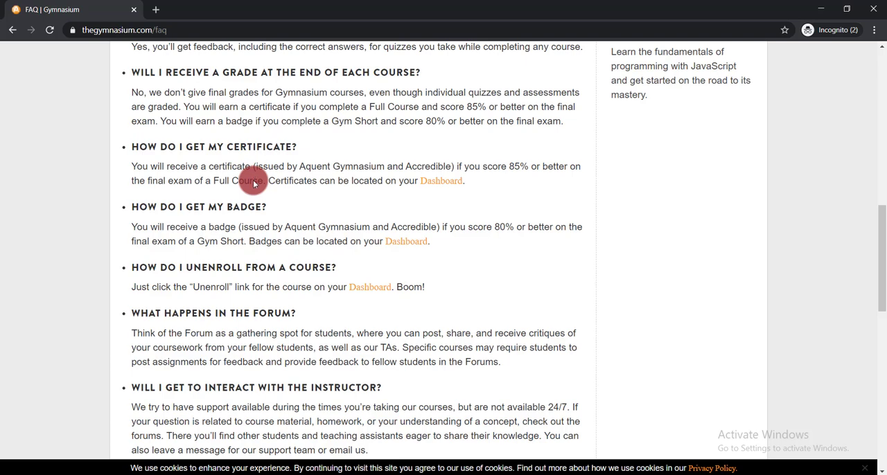
scroll(down, 3)
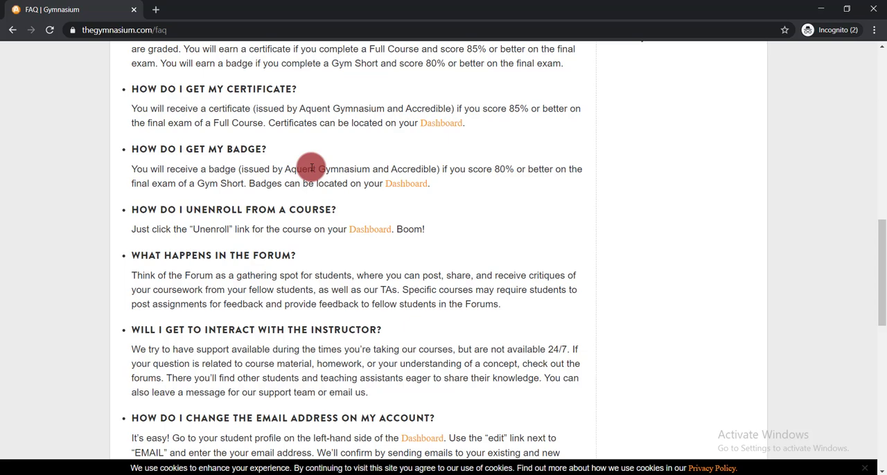
mouse_move(343, 183)
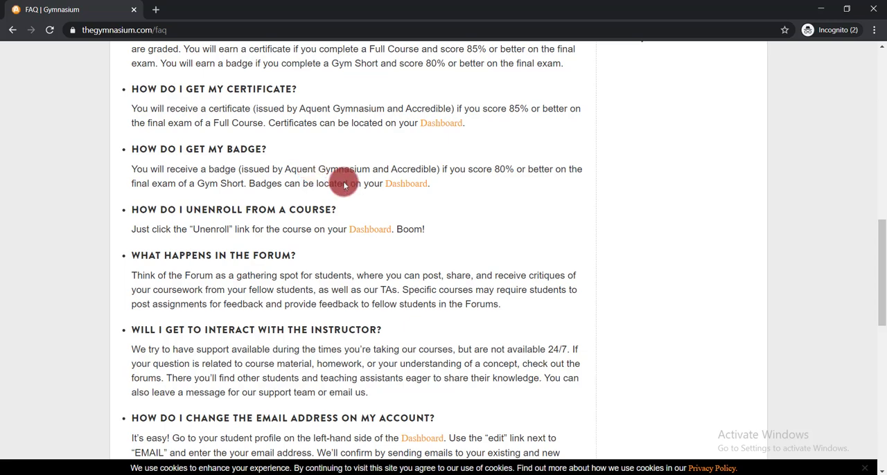
scroll(down, 3)
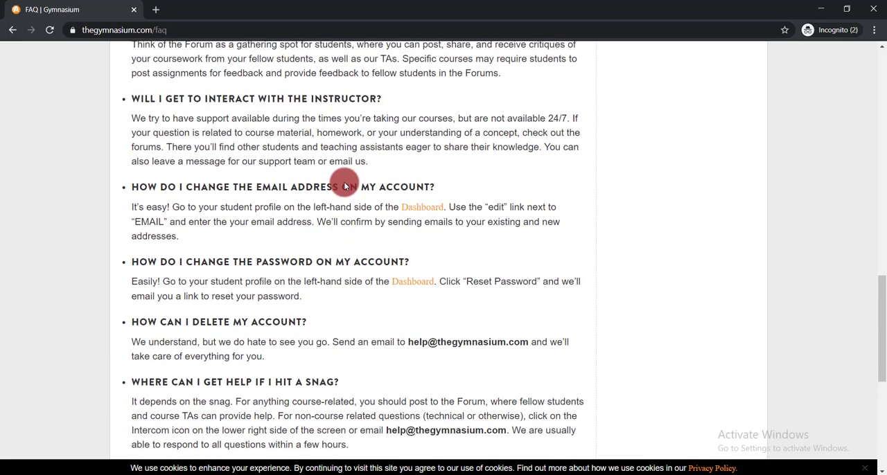
scroll(down, 3)
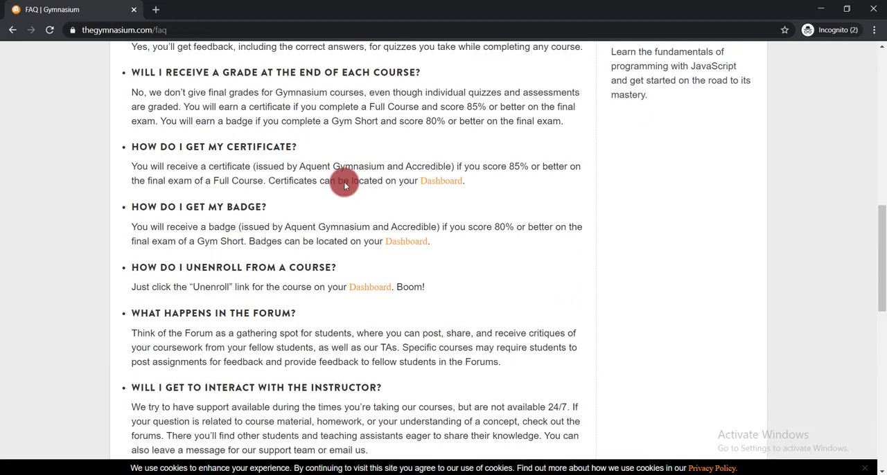
scroll(up, 3)
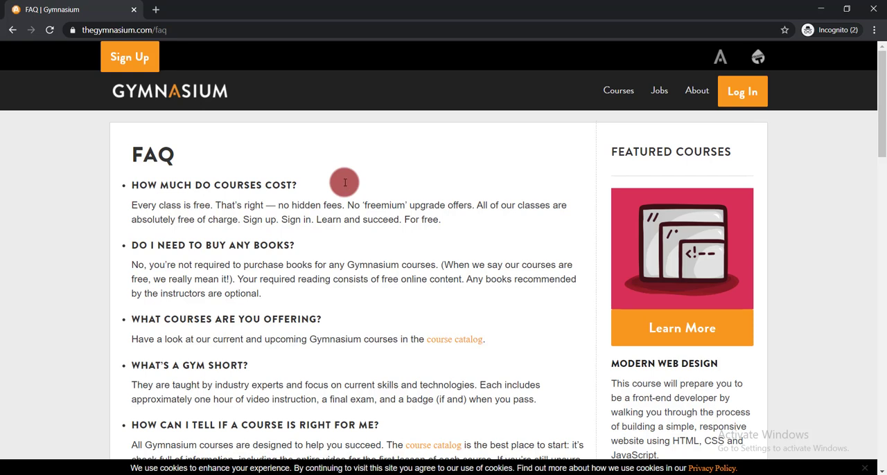
Start enrolling in the Modern Web Design course, reaching the account registration form.
click(12, 30)
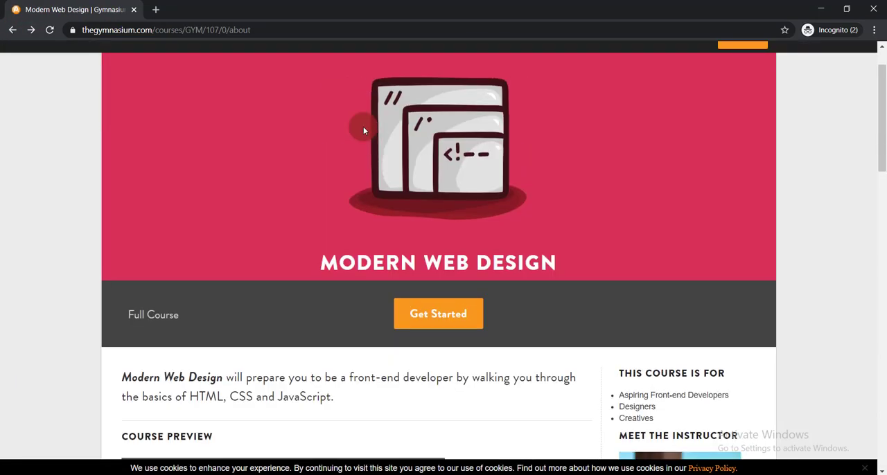
click(438, 314)
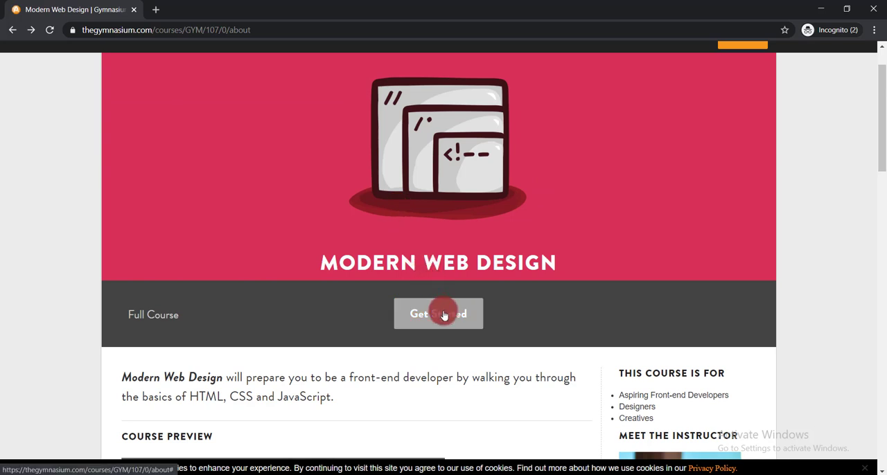
click(438, 314)
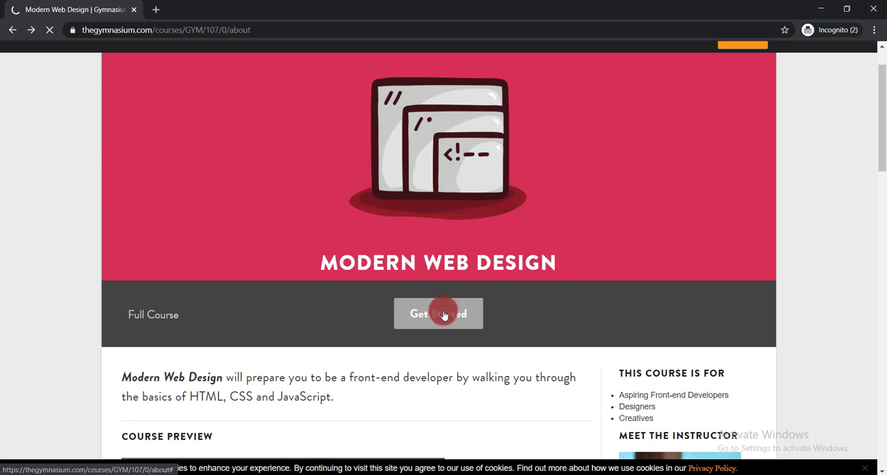
click(438, 314)
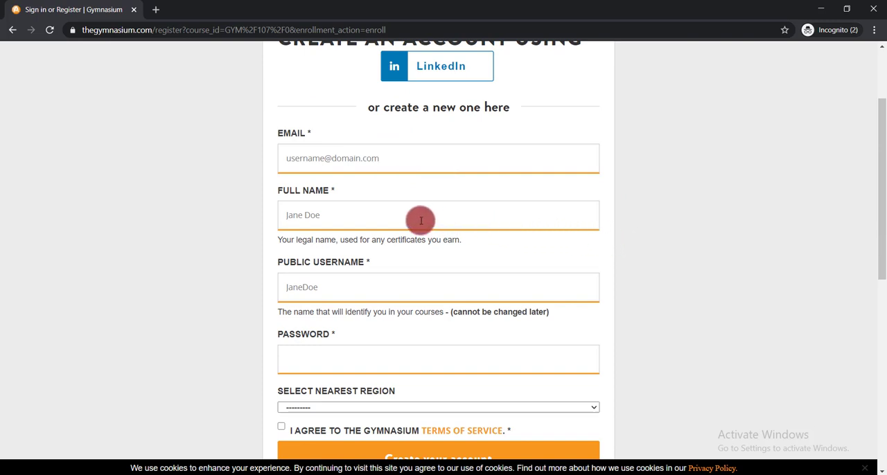
scroll(down, 3)
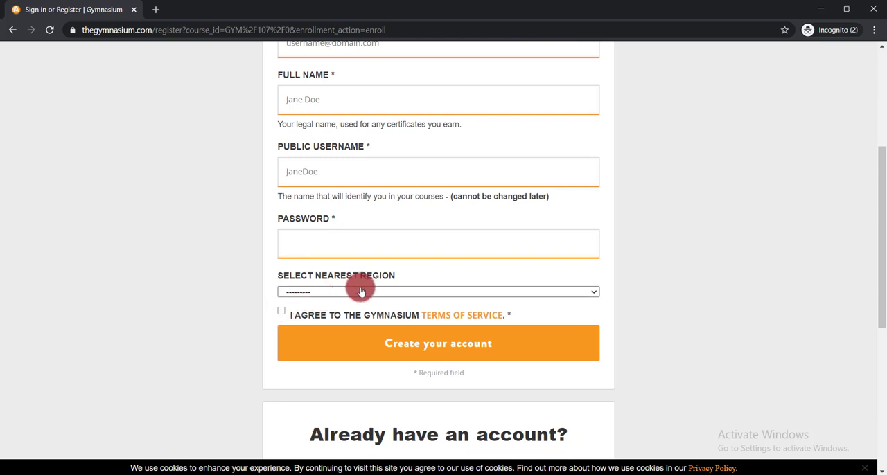
mouse_move(398, 282)
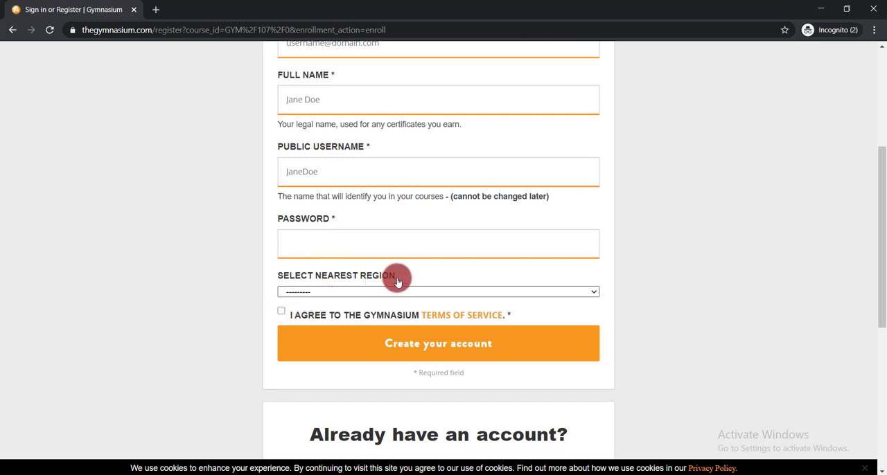
scroll(down, 3)
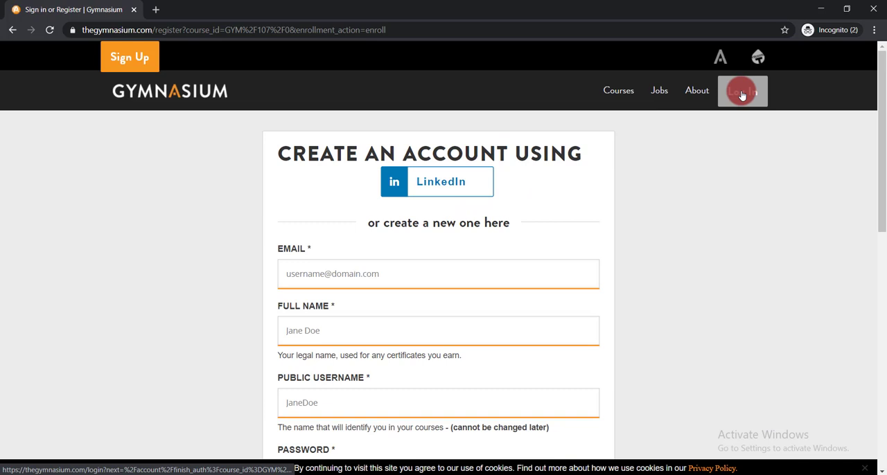
Sign in to the existing account and land on the dashboard listing Modern Web Design.
click(742, 91)
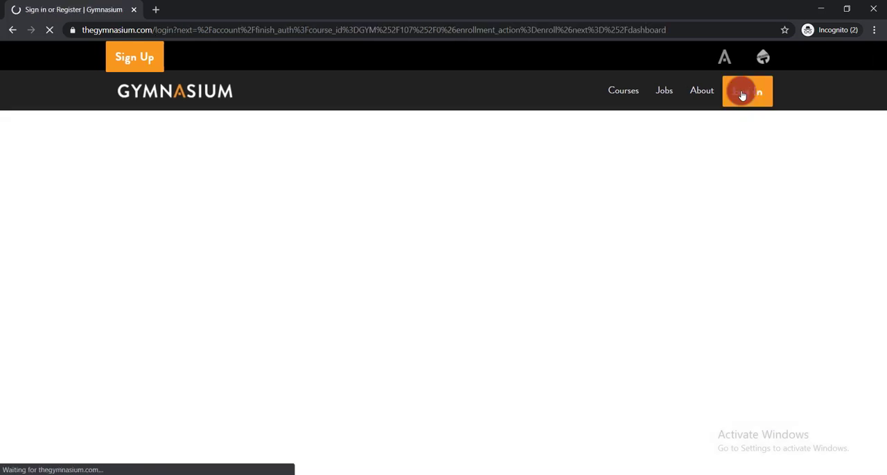
click(741, 92)
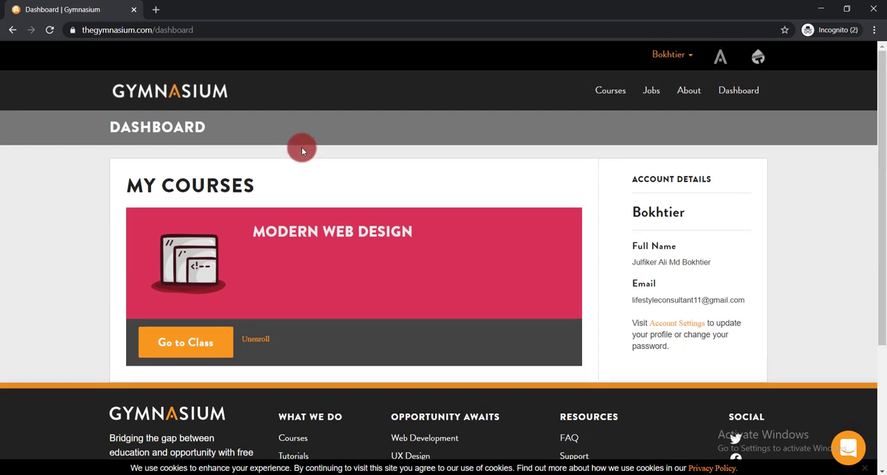
mouse_move(358, 189)
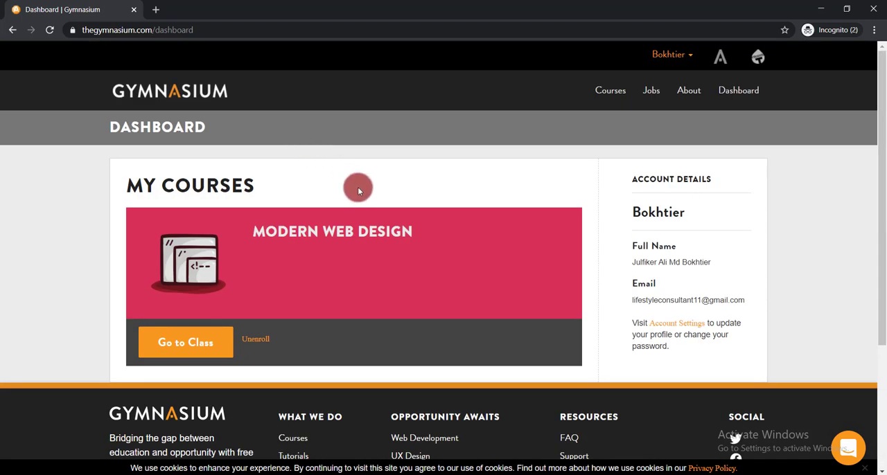
mouse_move(364, 192)
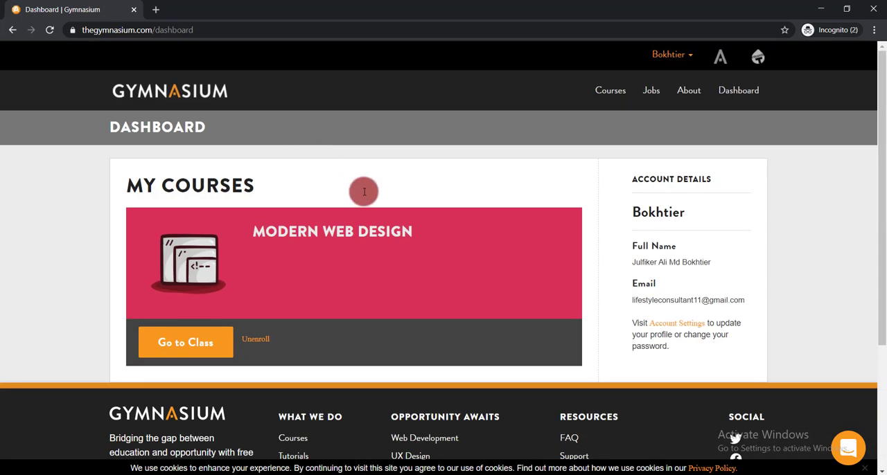
scroll(down, 3)
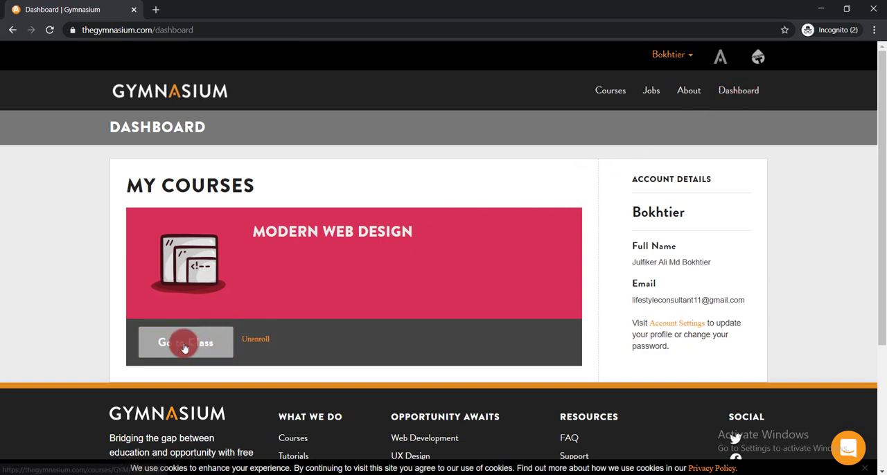
click(185, 342)
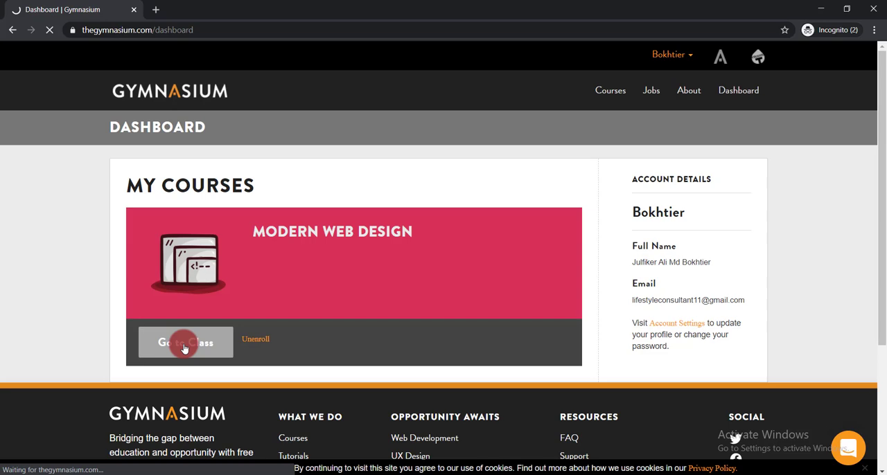
click(185, 342)
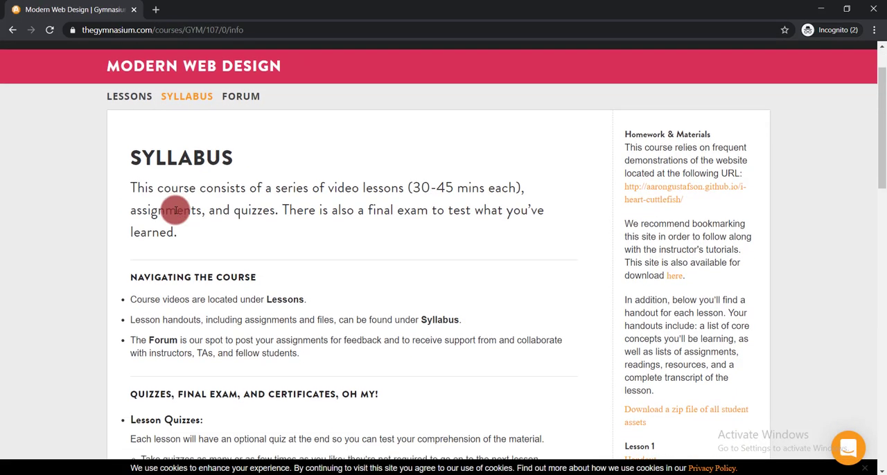
scroll(down, 3)
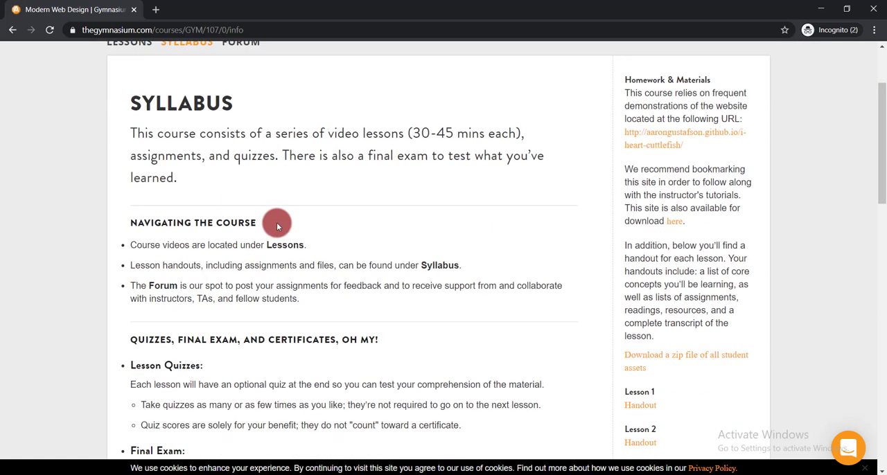
scroll(down, 3)
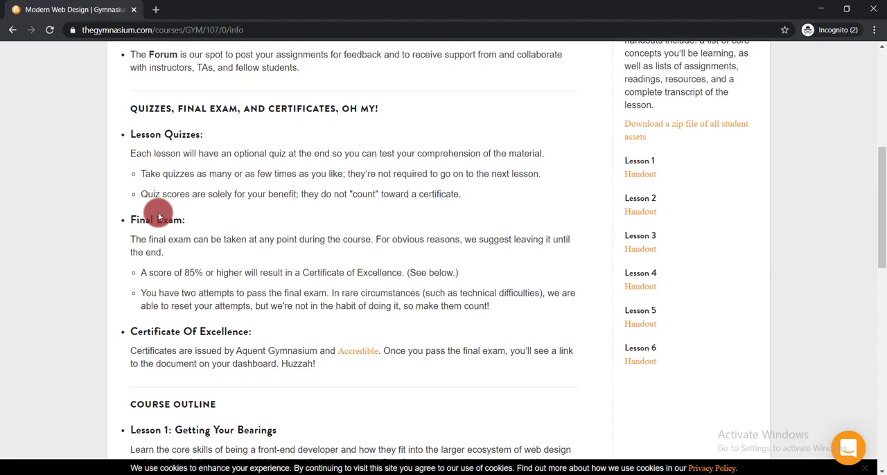
scroll(down, 3)
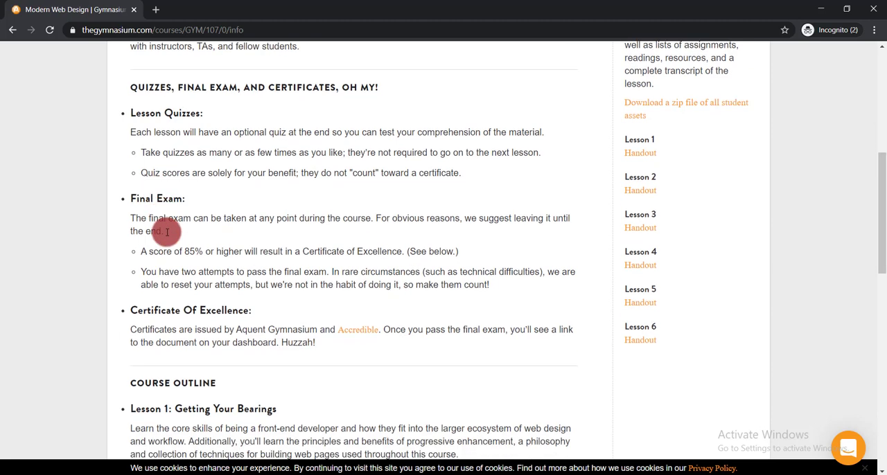
scroll(down, 3)
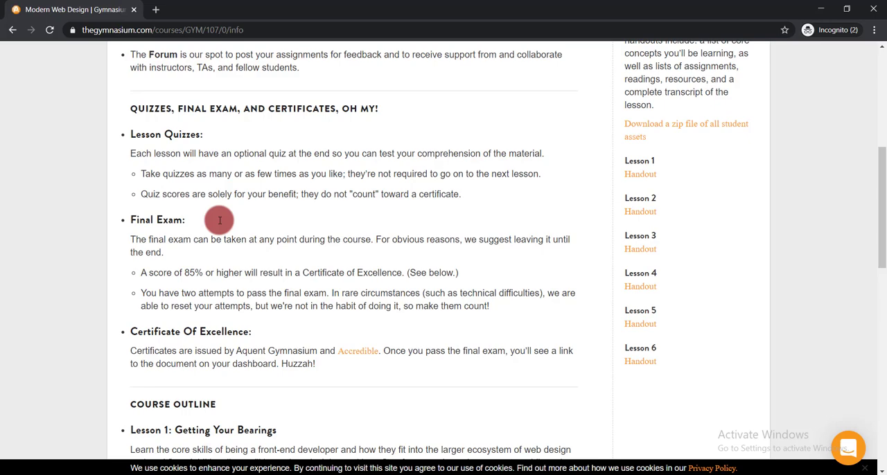
scroll(down, 3)
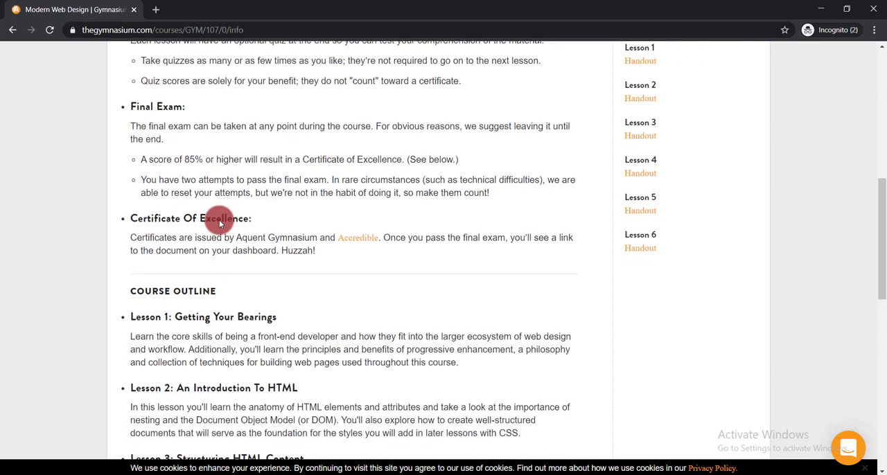
scroll(down, 3)
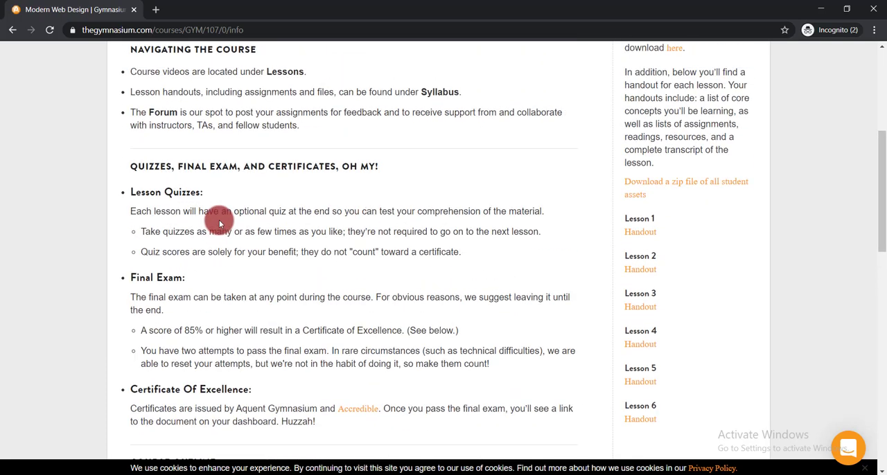
mouse_move(636, 192)
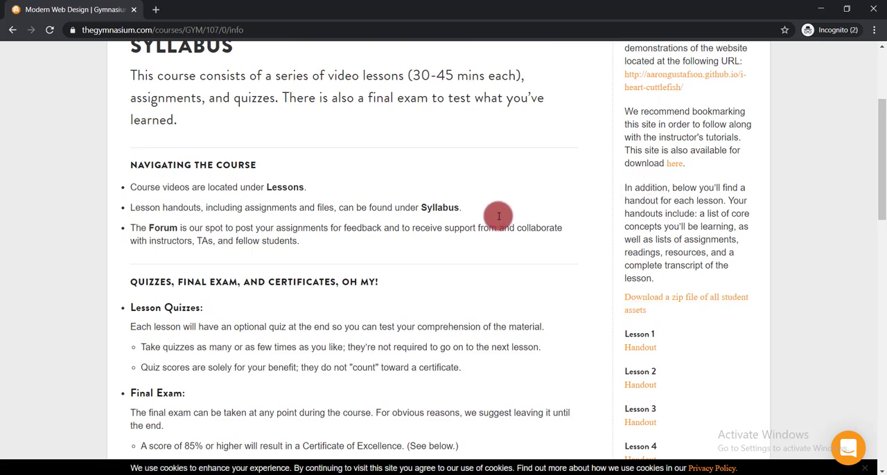
scroll(up, 3)
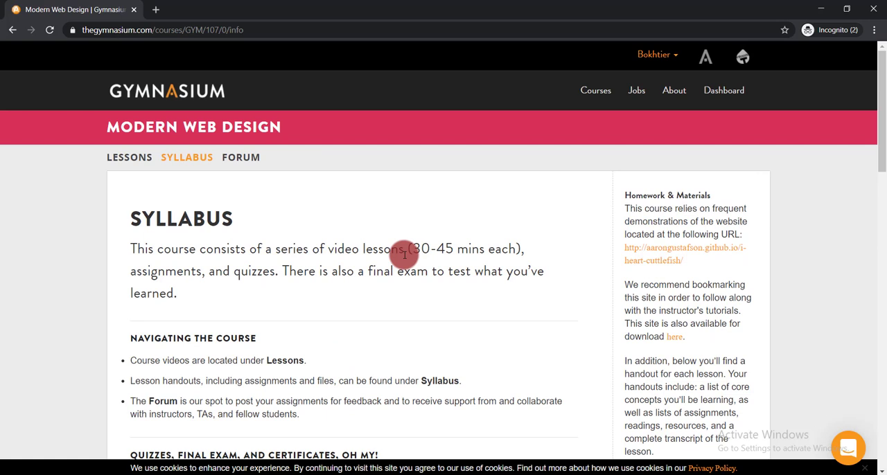
mouse_move(482, 256)
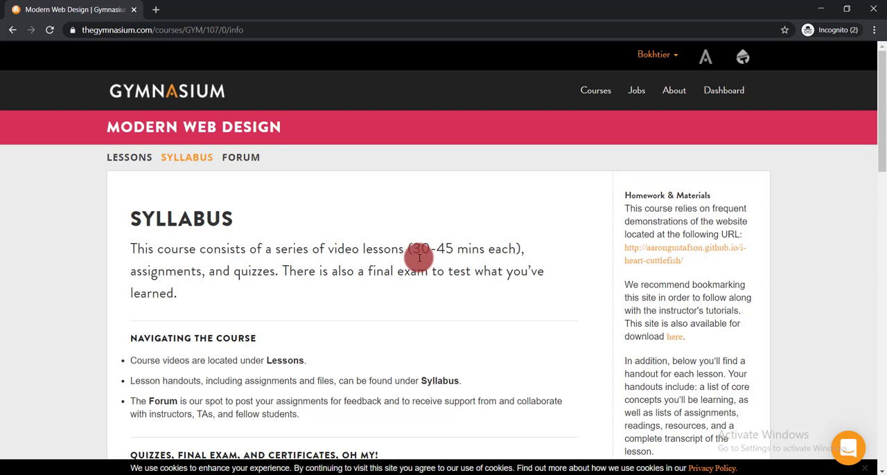
scroll(down, 3)
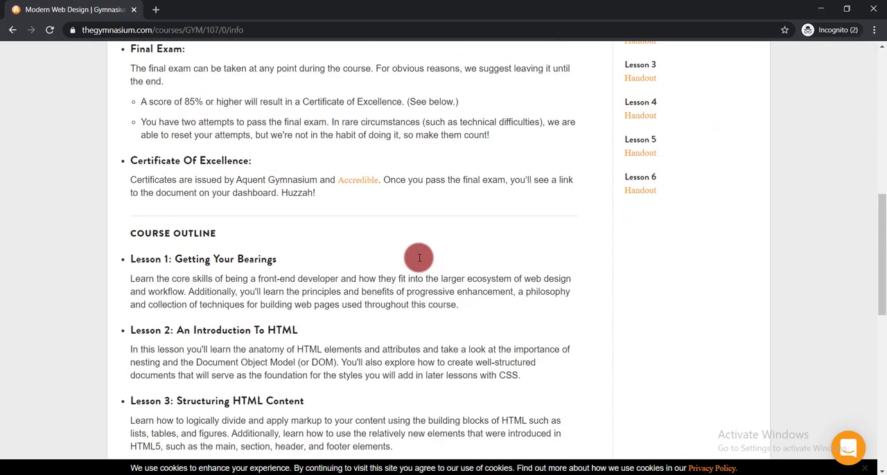
click(186, 157)
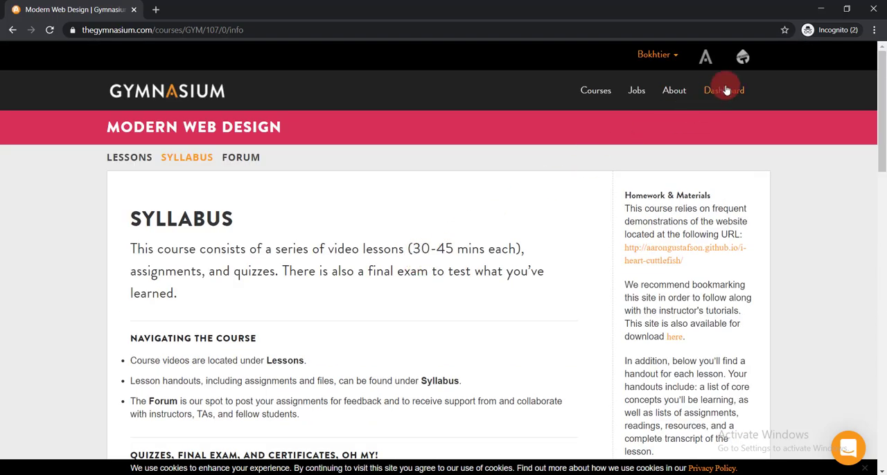
mouse_move(589, 144)
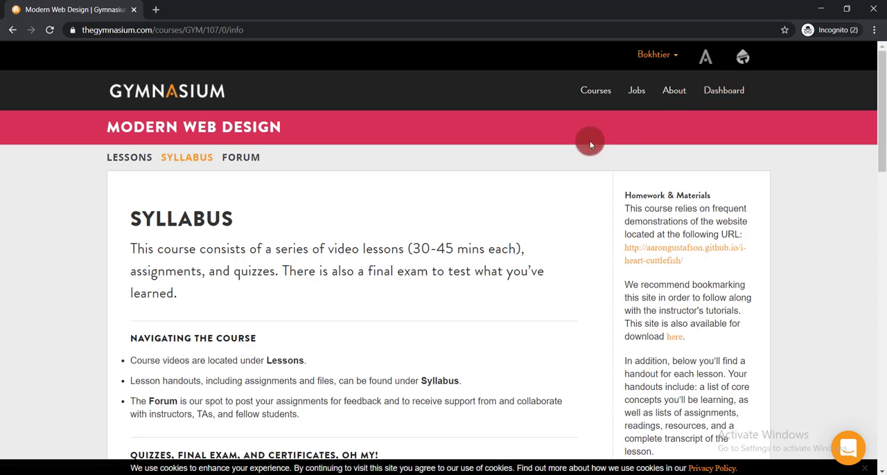
mouse_move(591, 143)
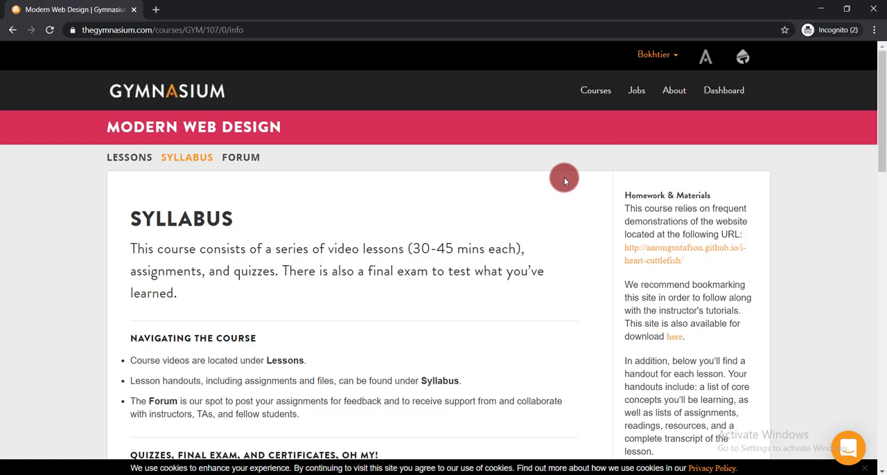
mouse_move(481, 200)
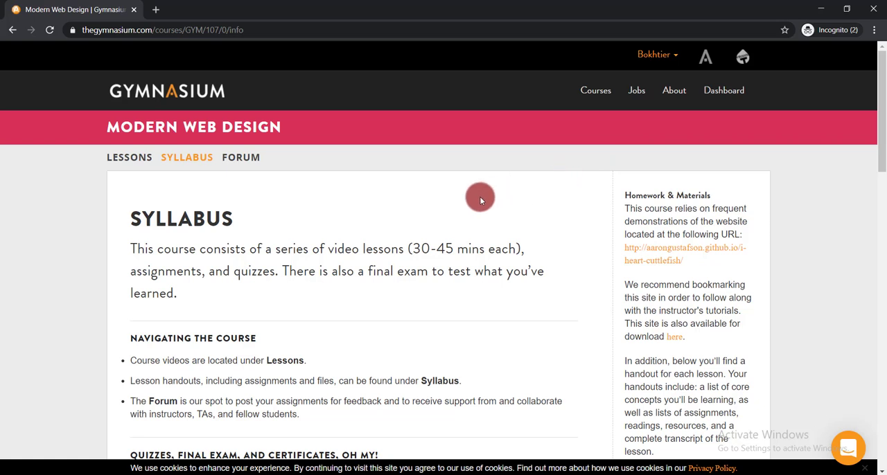
mouse_move(210, 169)
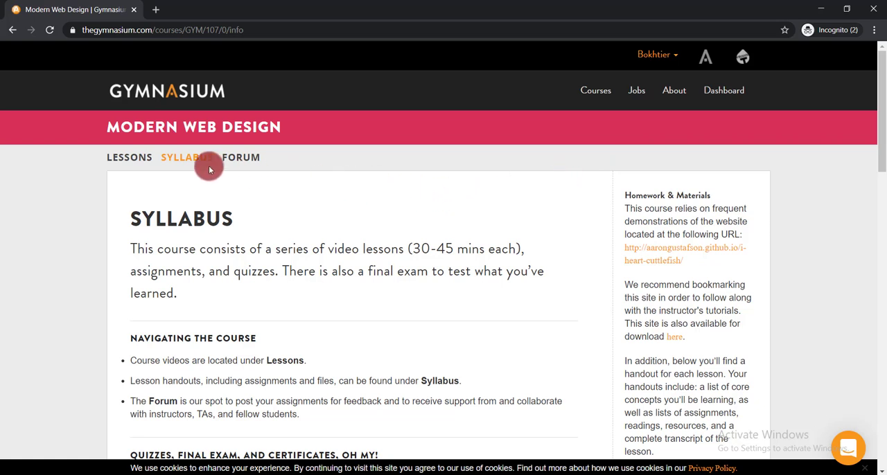
Switch to the Lessons view and bring Lesson 1 Course Overview's video player into view.
click(129, 157)
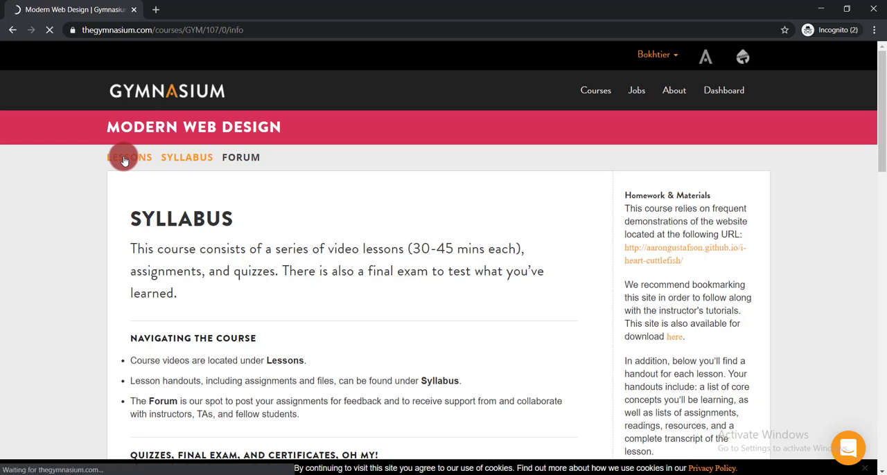
click(131, 157)
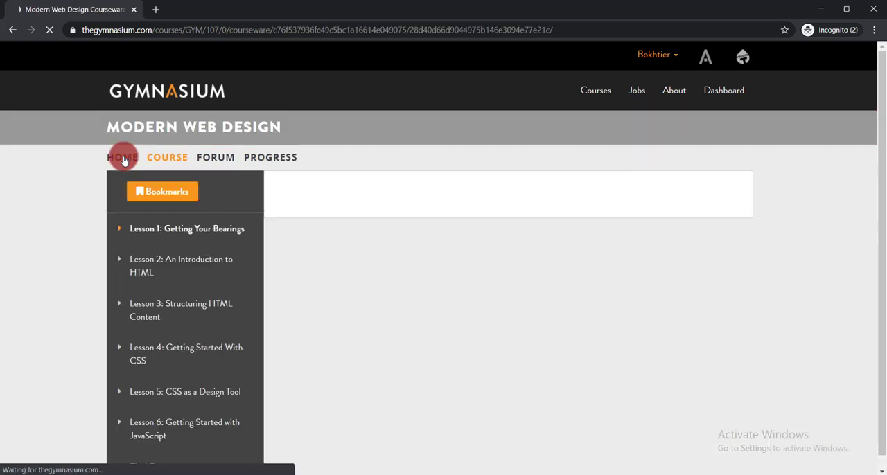
click(123, 157)
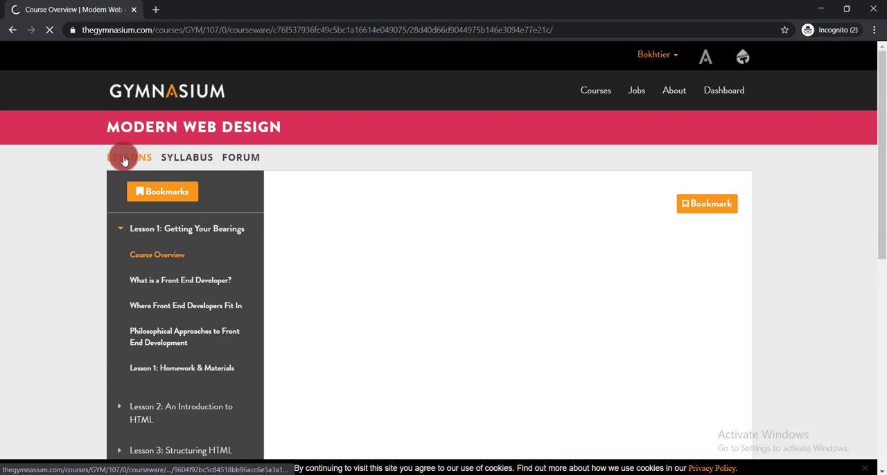
scroll(down, 3)
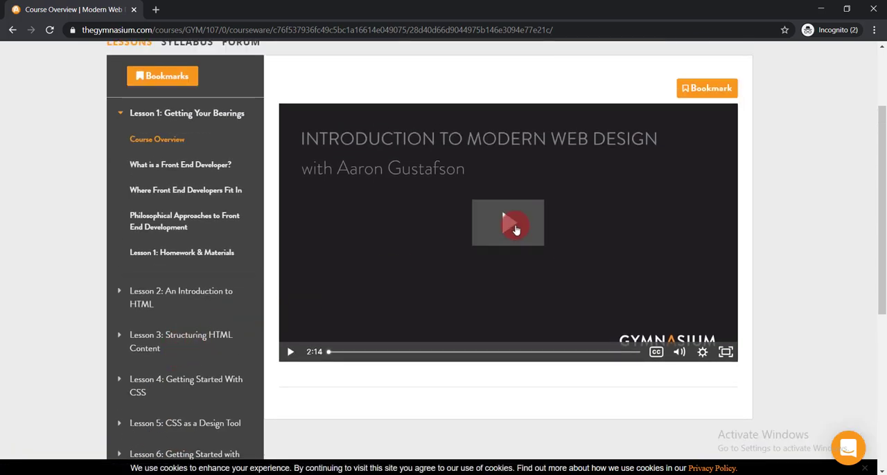
scroll(up, 3)
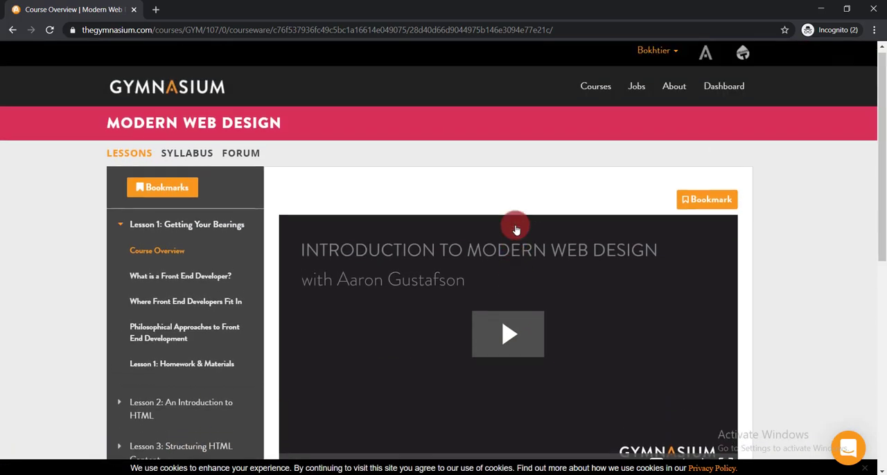
scroll(down, 3)
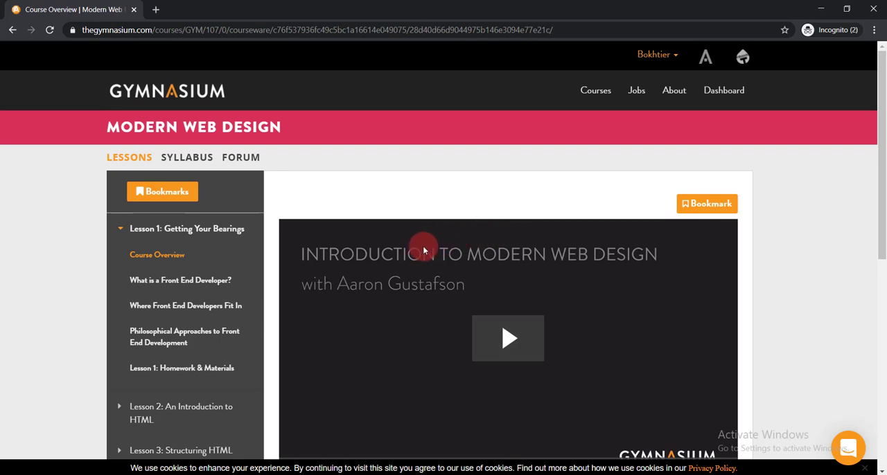
mouse_move(394, 200)
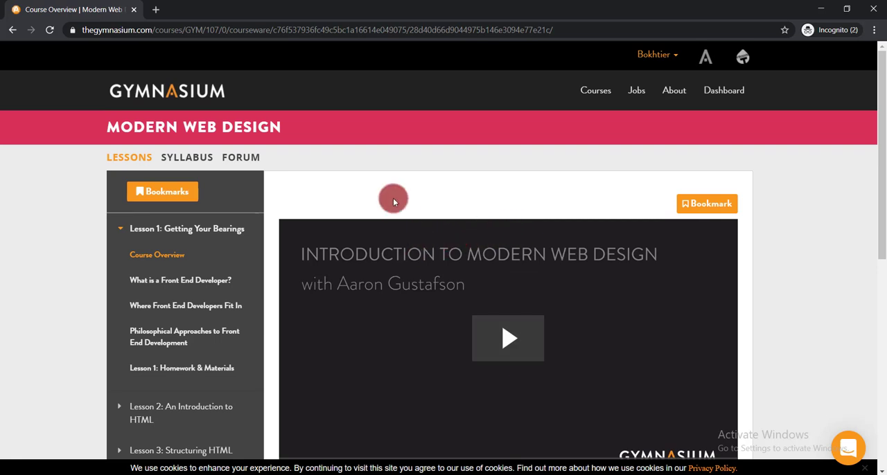